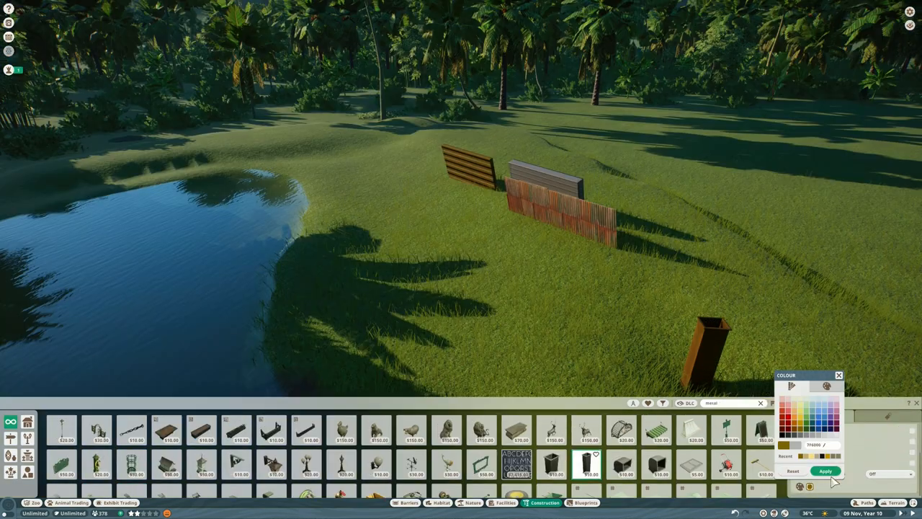
Step: Apply dark brown to the tall post and select it for adjustment
click(825, 470)
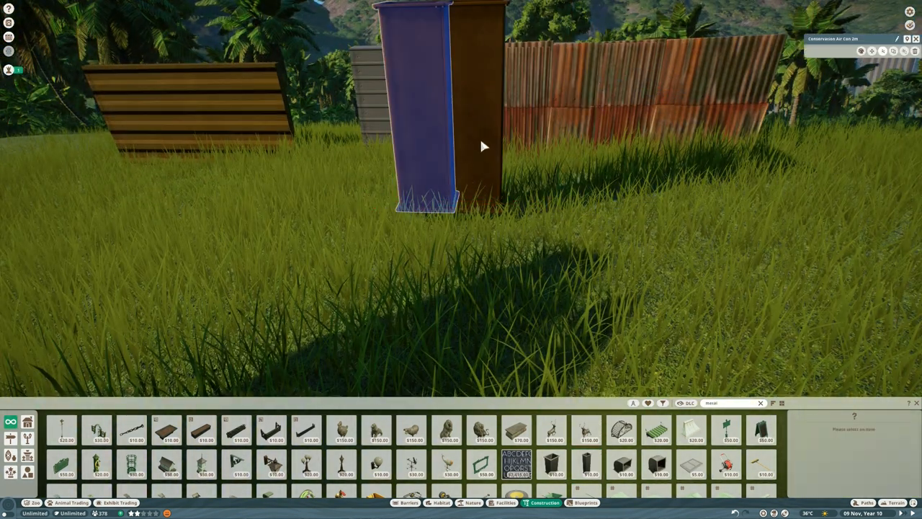
click(447, 108)
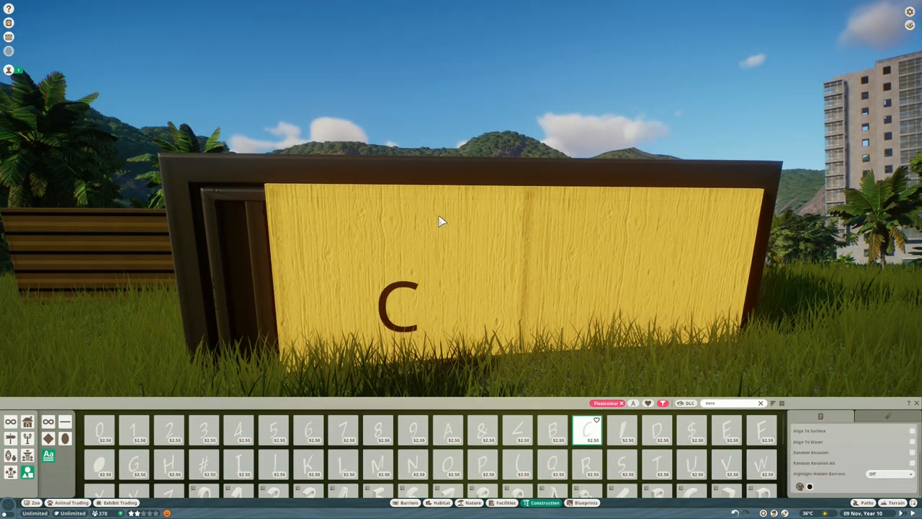
Step: Place the CAUTION crate, MOONLIGHT SAWMILL signboard and steel I-beam frame
click(690, 464)
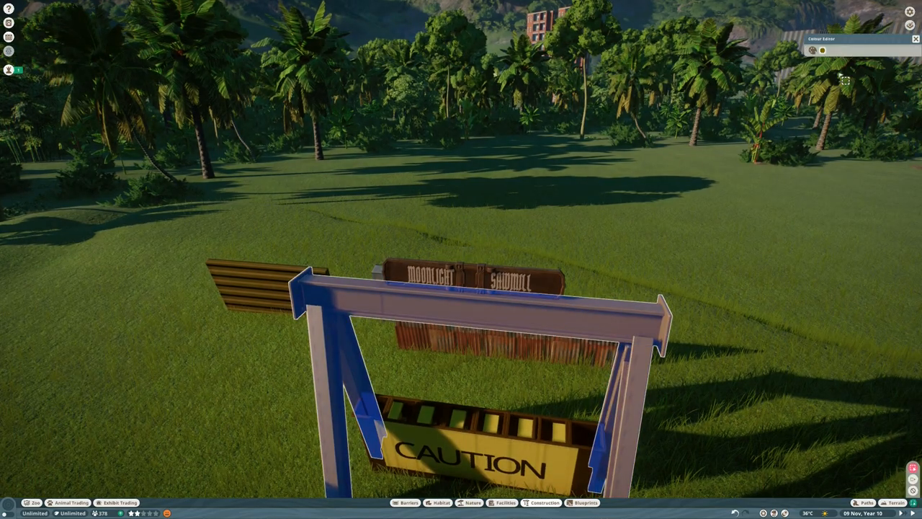
Step: Enter 'MOONLIGHT' as the sign text on the gantry name sign
click(822, 50)
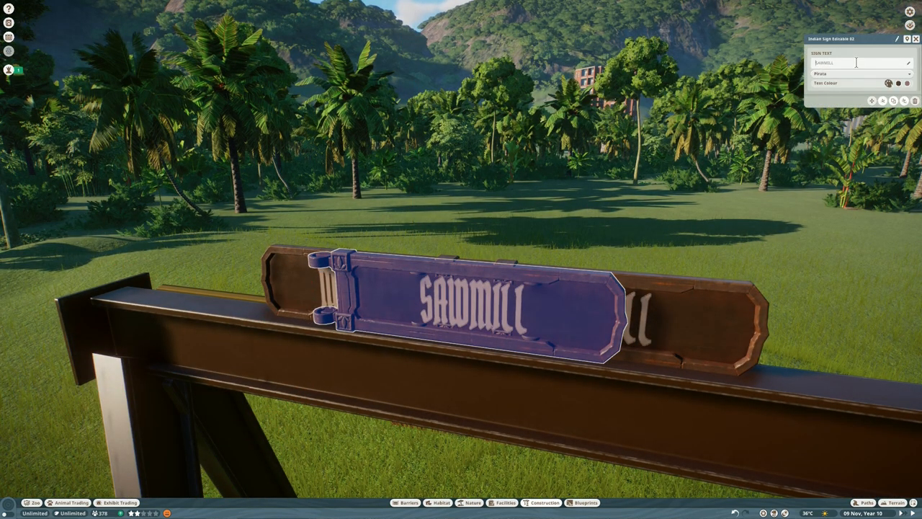
text(MOONLIGHT)
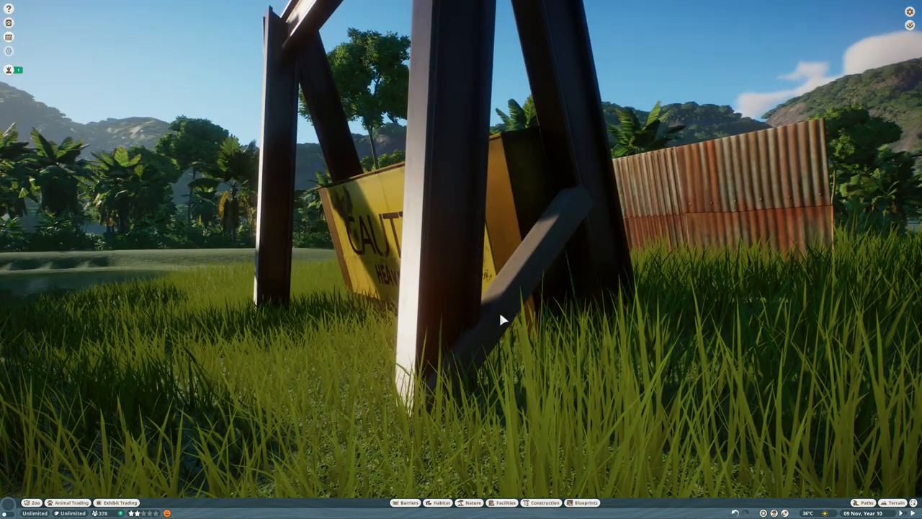
Step: Hang the wheelbarrow handle hook under the gantry beam
click(504, 281)
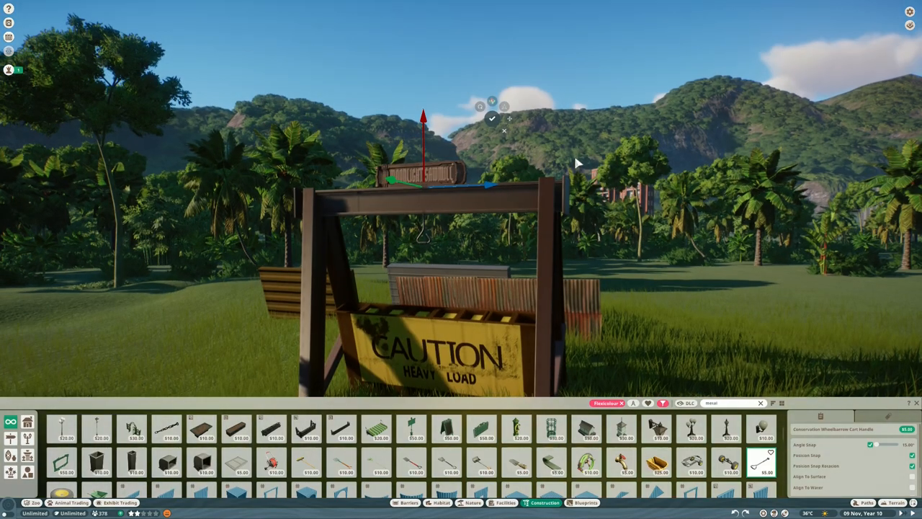
click(491, 118)
text(temple)
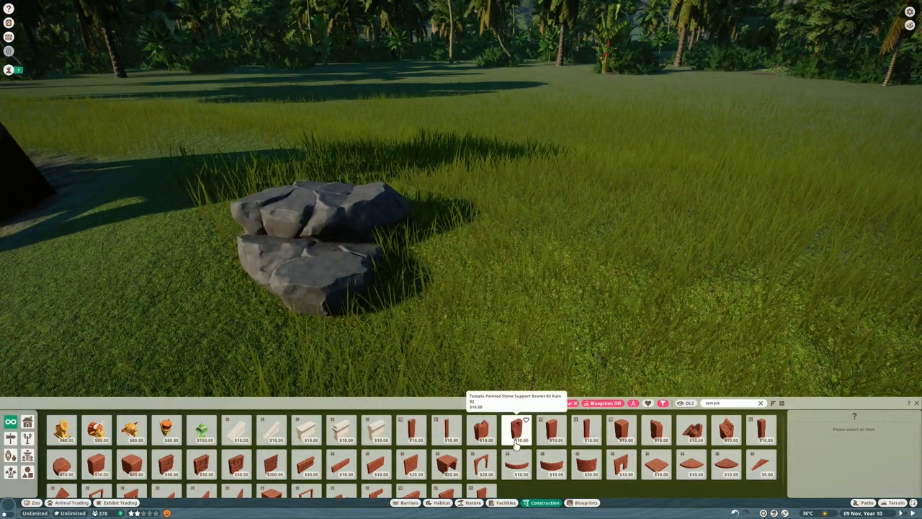
Step: Place temple stone beam and rock pieces at the CAUTION HEAVY LOAD sign's base
click(517, 430)
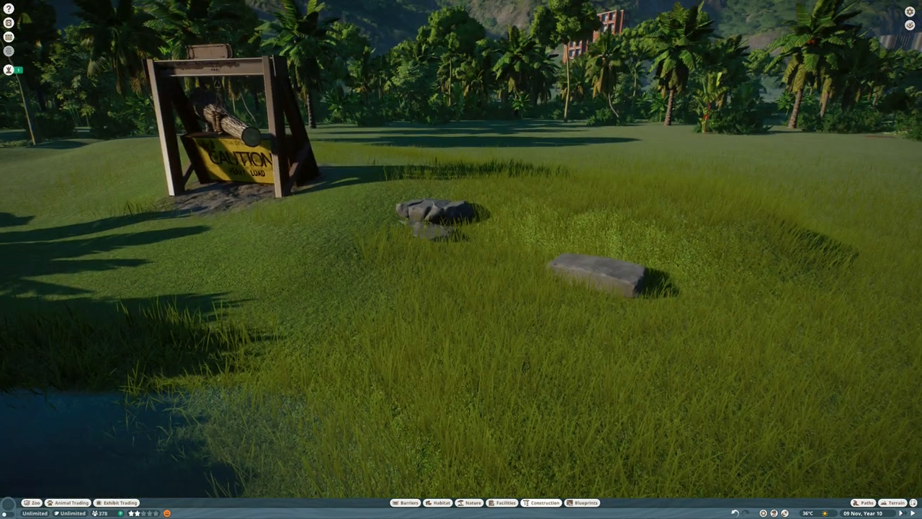
click(895, 502)
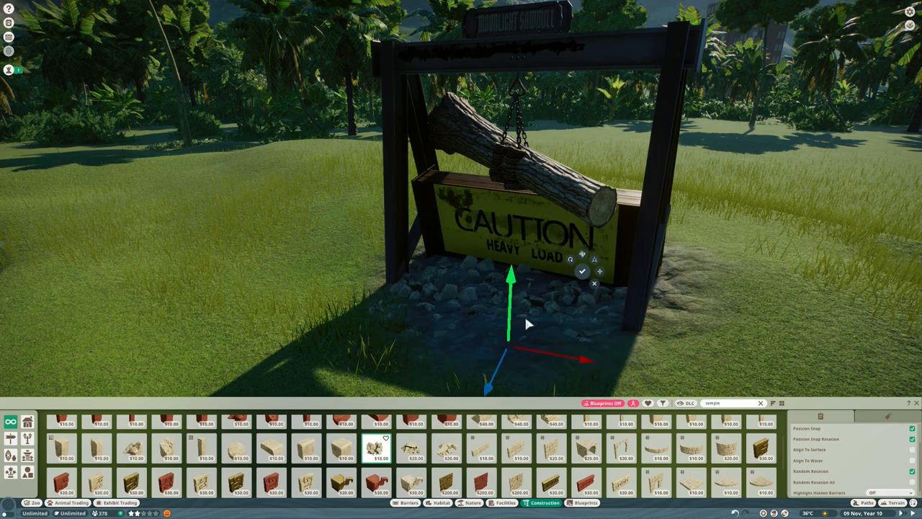
click(895, 502)
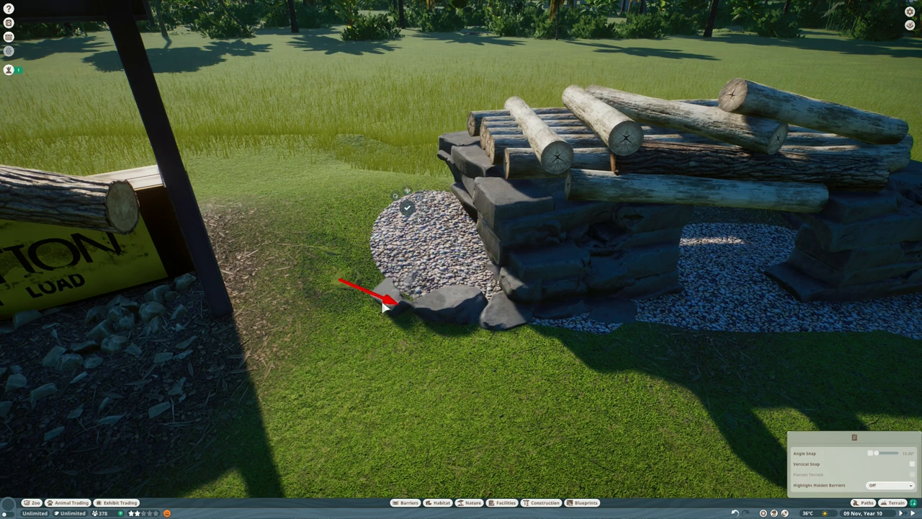
Step: Place a dark boulder at the gravel bed's edge near the log stack
click(404, 288)
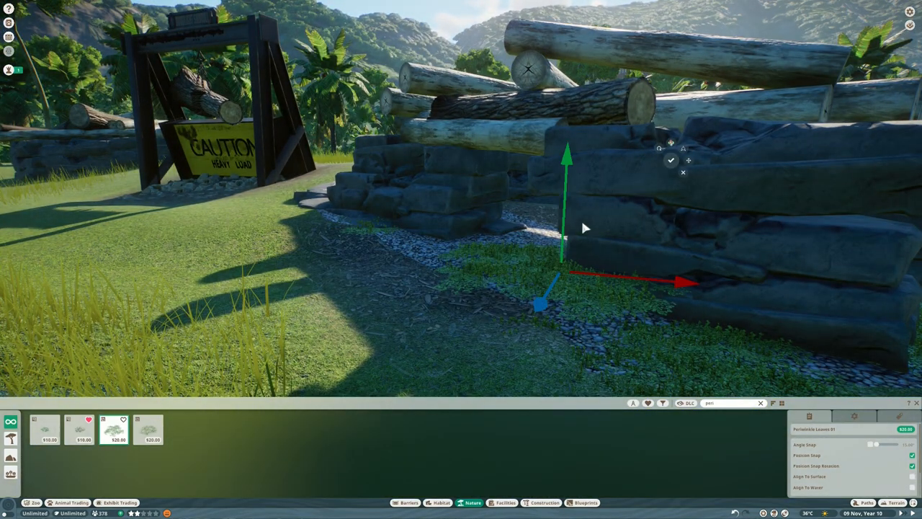
Step: Plant Periwinkle Leaves 01 at the foot of the stone stack
click(542, 502)
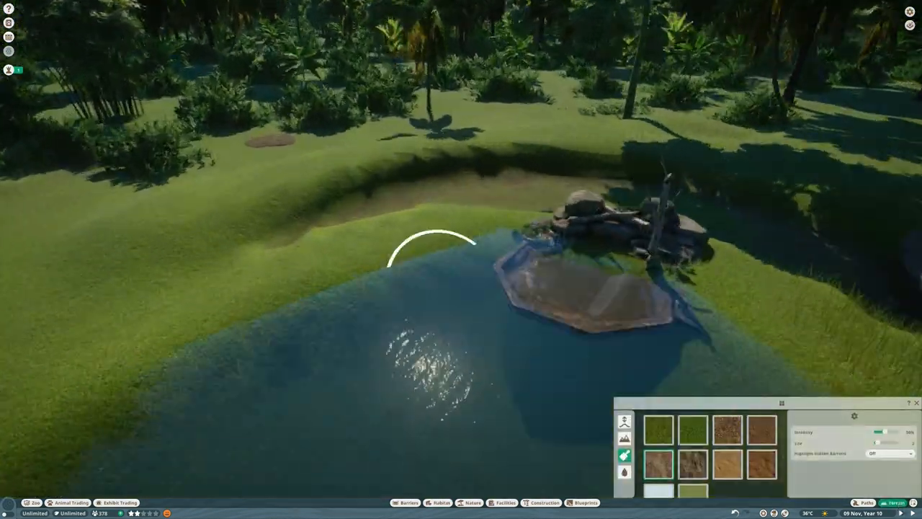
Step: Paint the pond bank terrain and move a Taiga Rock into the pool edge
click(624, 421)
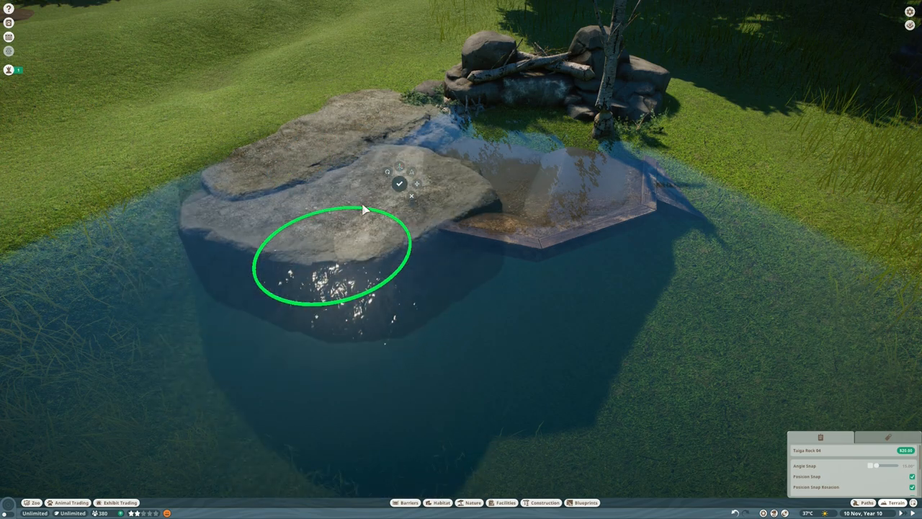
drag(364, 209, 237, 204)
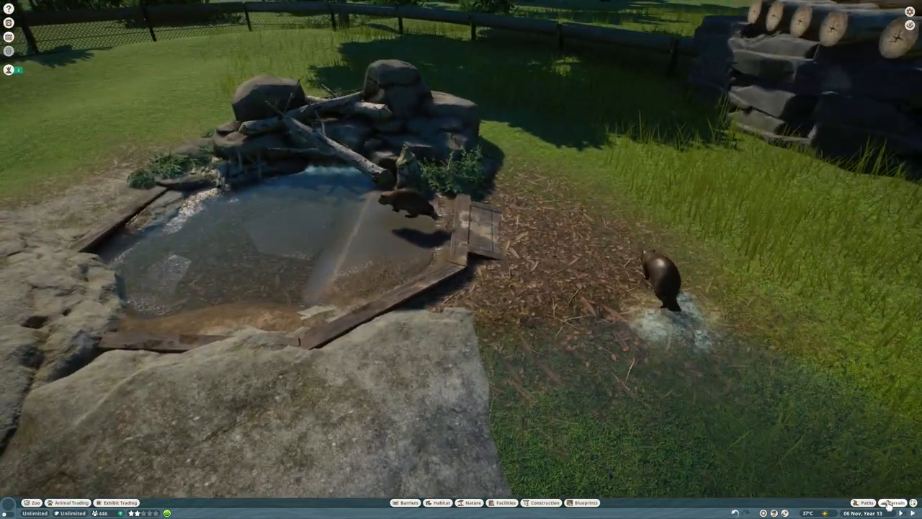
Step: Pick the Corrugated Iron Roof Double Pitch piece for placement in the habitat
click(895, 502)
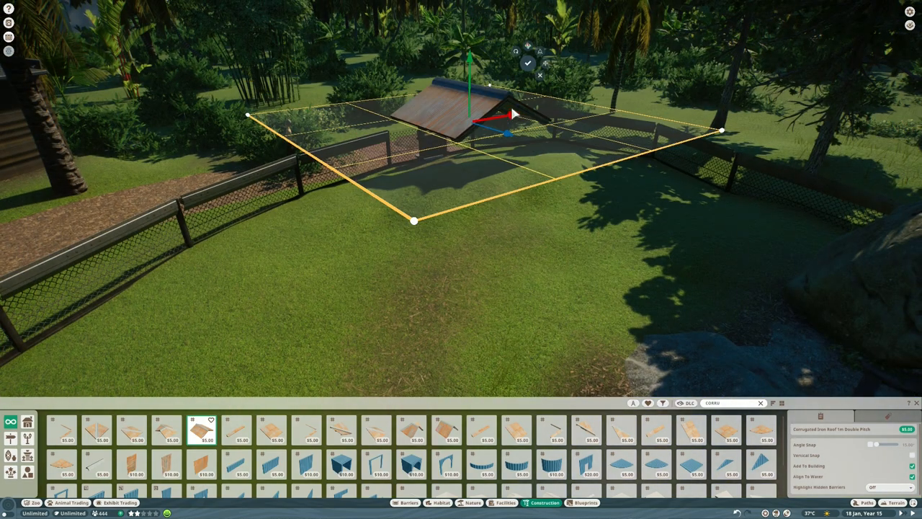
Step: Set down the double-pitch roof, then add corrugated iron eaves and a roof sheet
click(486, 430)
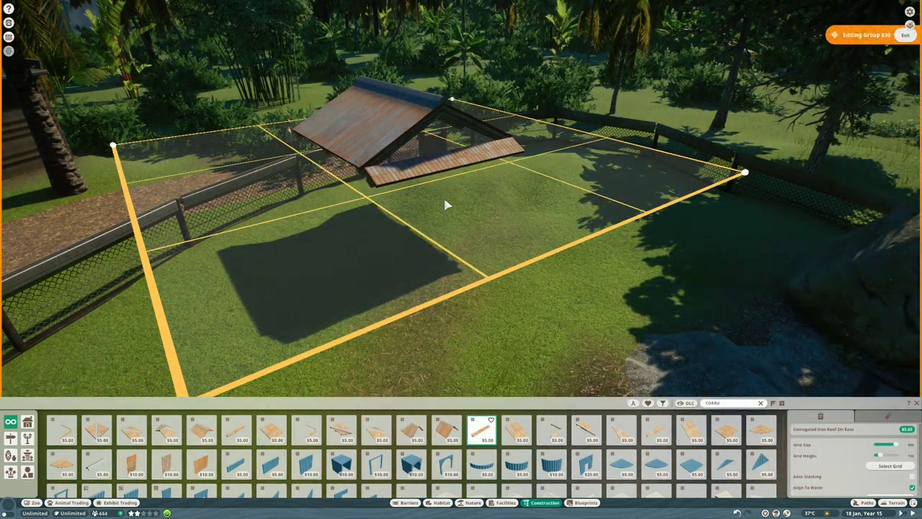
click(201, 465)
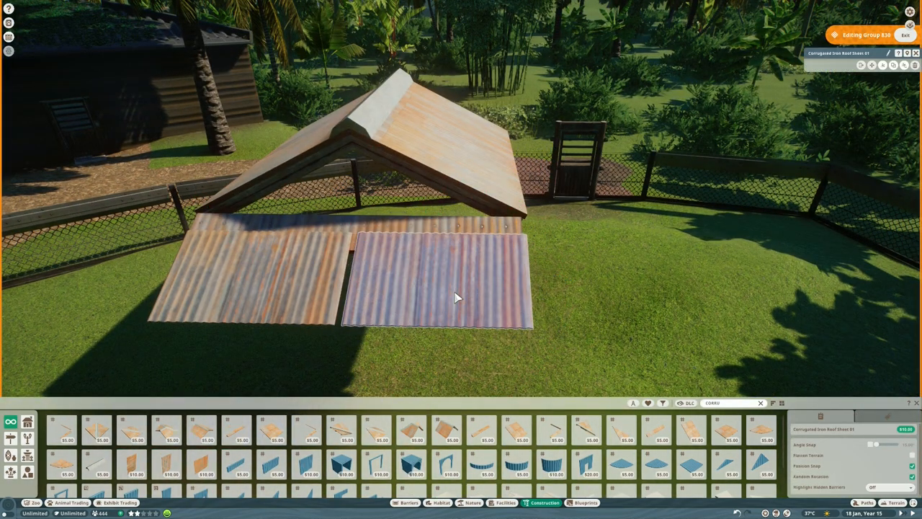
click(440, 281)
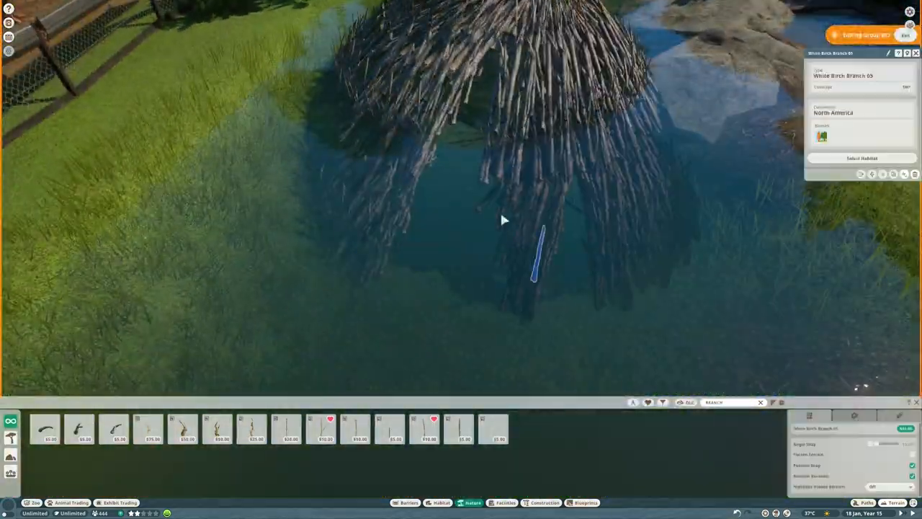
Step: Add another White Birch Branch piece to the lodge mound in the pond
click(540, 259)
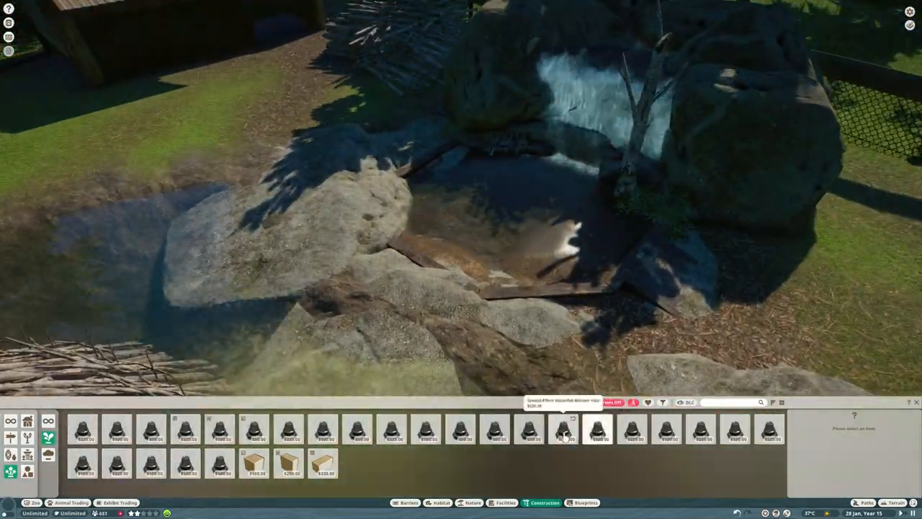
Step: Place the Water Rapids Foam effect at the base of the waterfall
click(495, 429)
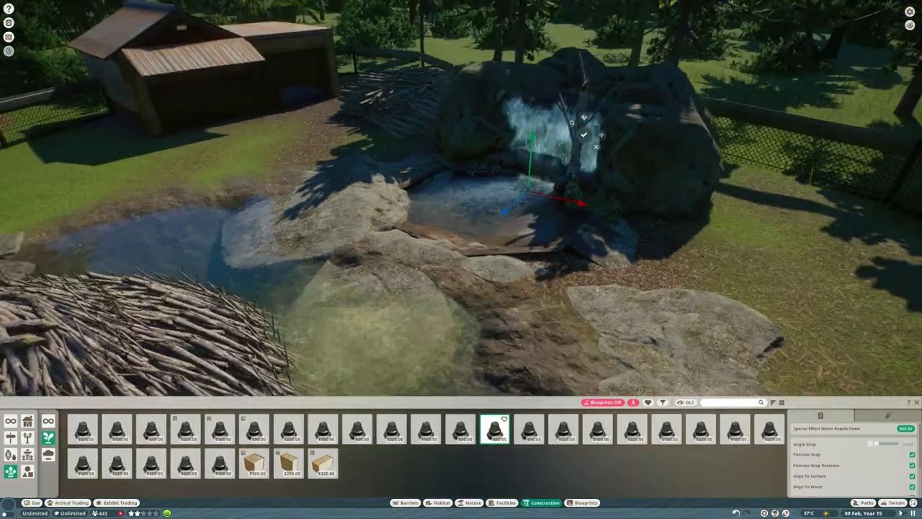
click(529, 429)
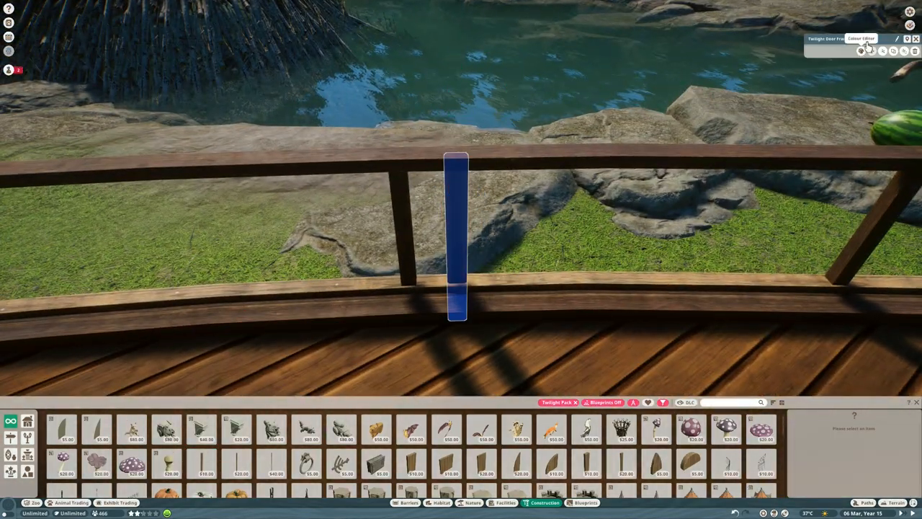
Step: Recolour the Twilight Door Frame railing post in the Colour Editor
click(841, 50)
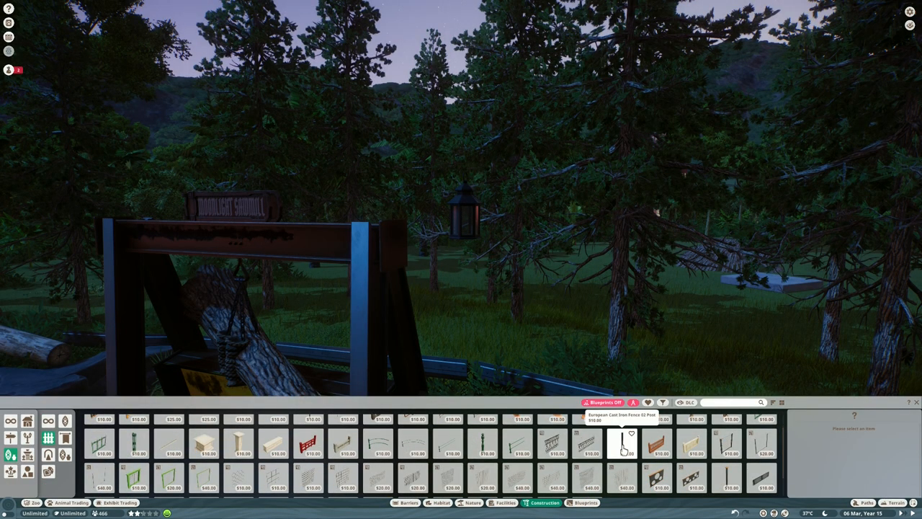
Step: Browse the Construction lighting pieces to find the European Lantern
click(623, 443)
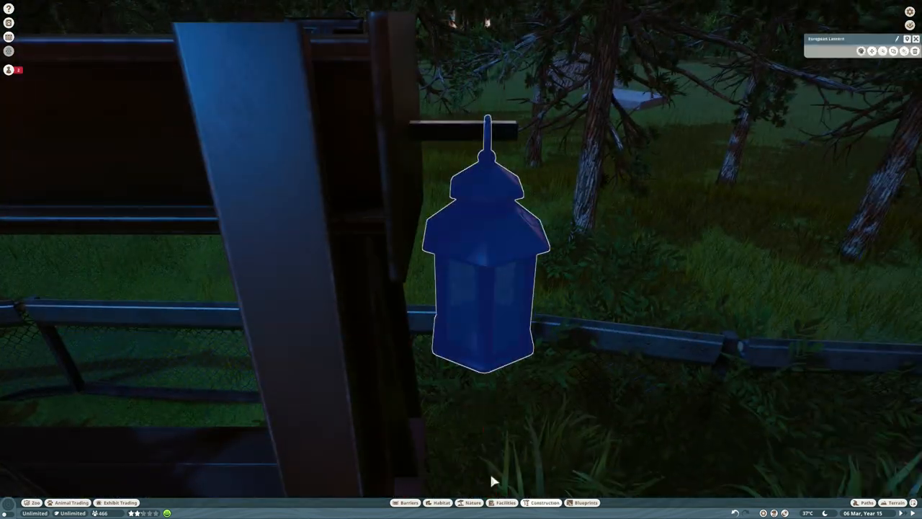
click(545, 502)
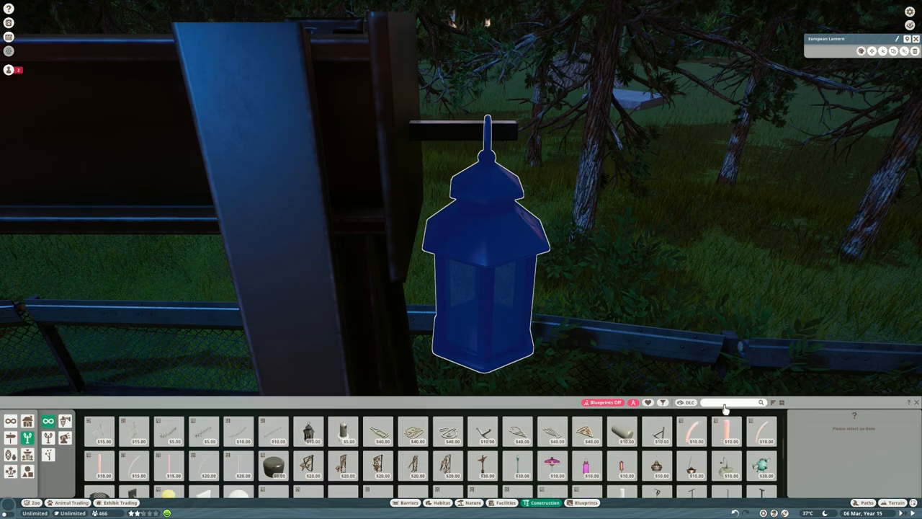